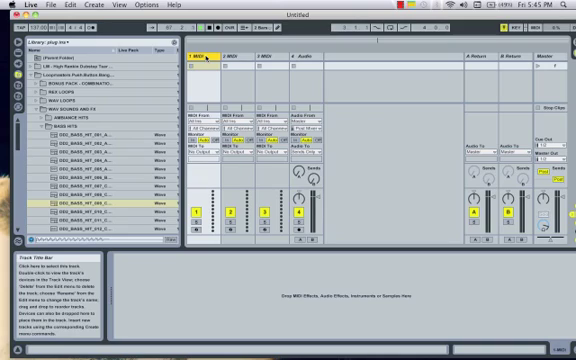
- Show the built-in device library and select the Instruments category
click(80, 106)
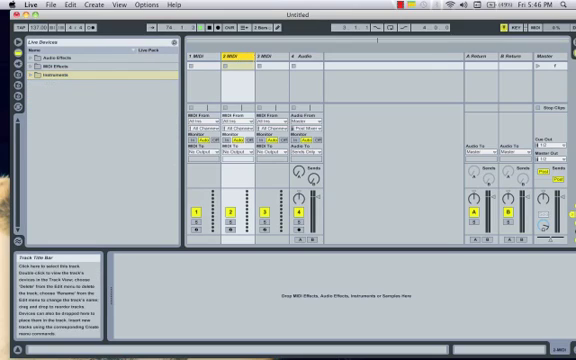
click(196, 56)
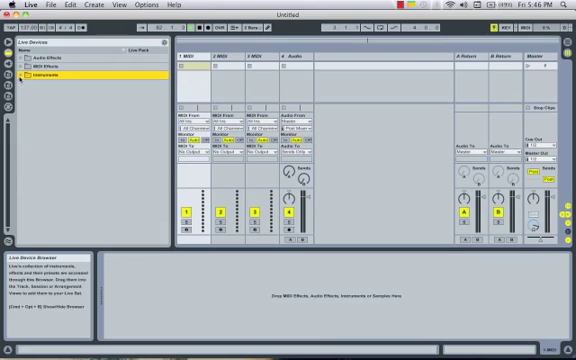
- Load an empty Drum Rack from Instruments onto the first MIDI track
click(16, 72)
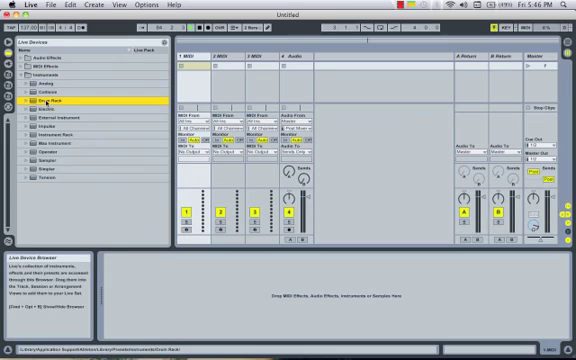
double_click(46, 100)
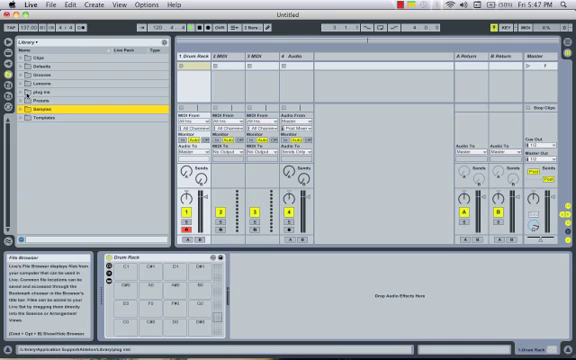
- Return the browser to sample files to find drum sounds for the pads
click(18, 104)
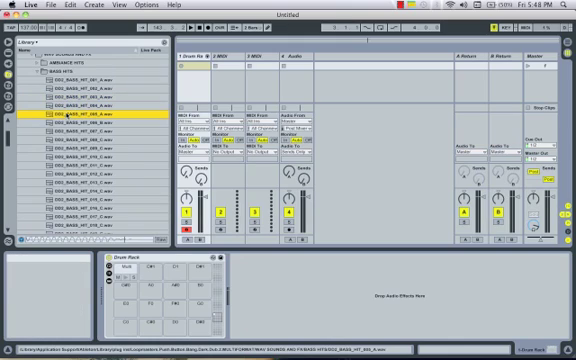
- Navigate to a different library location listing its sound pack folders
click(90, 100)
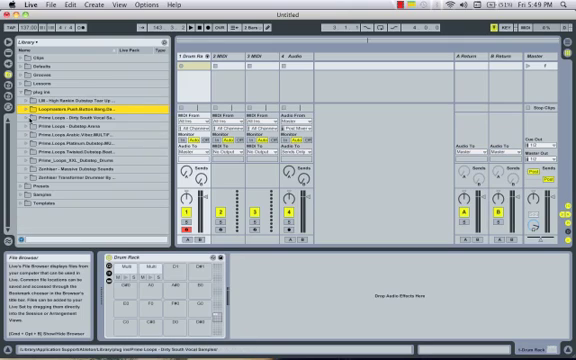
- Expand a sound pack folder and browse its list of drum sound files
click(28, 116)
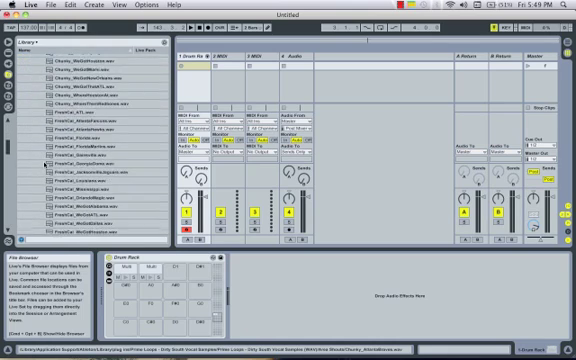
scroll(down, 3)
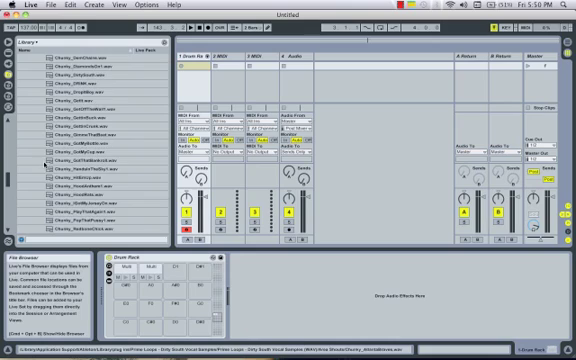